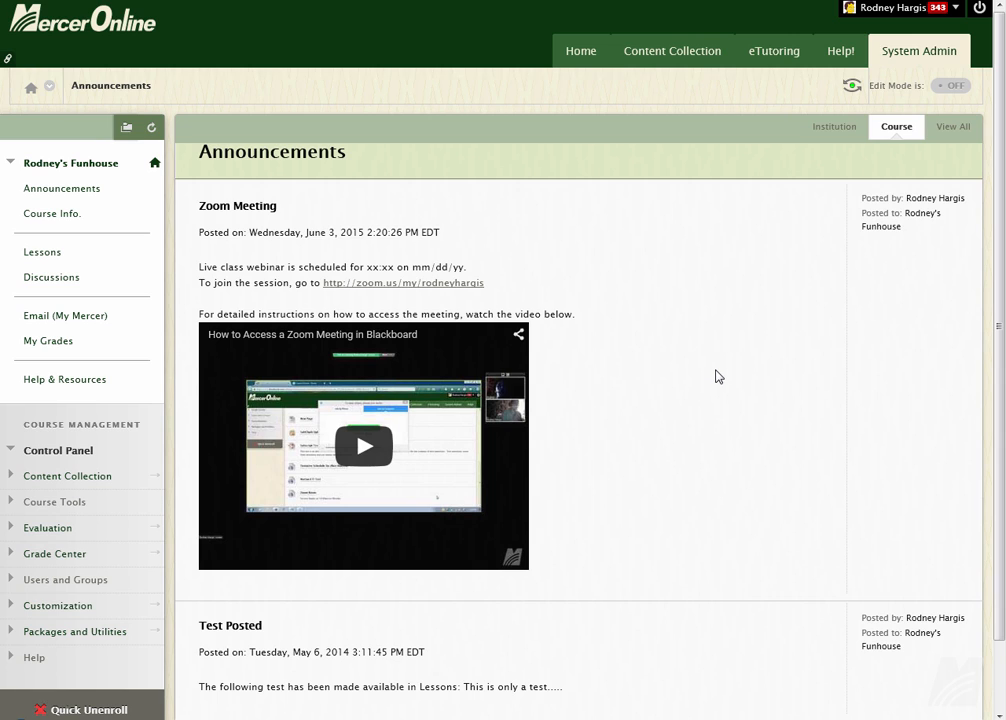
mouse_move(718, 384)
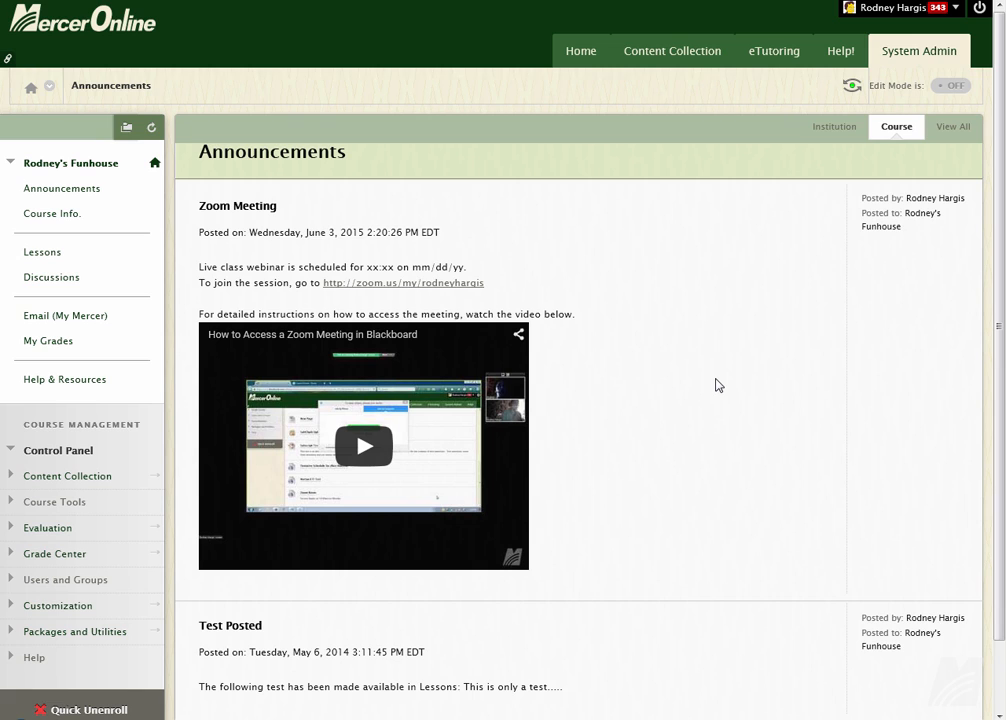
mouse_move(826, 448)
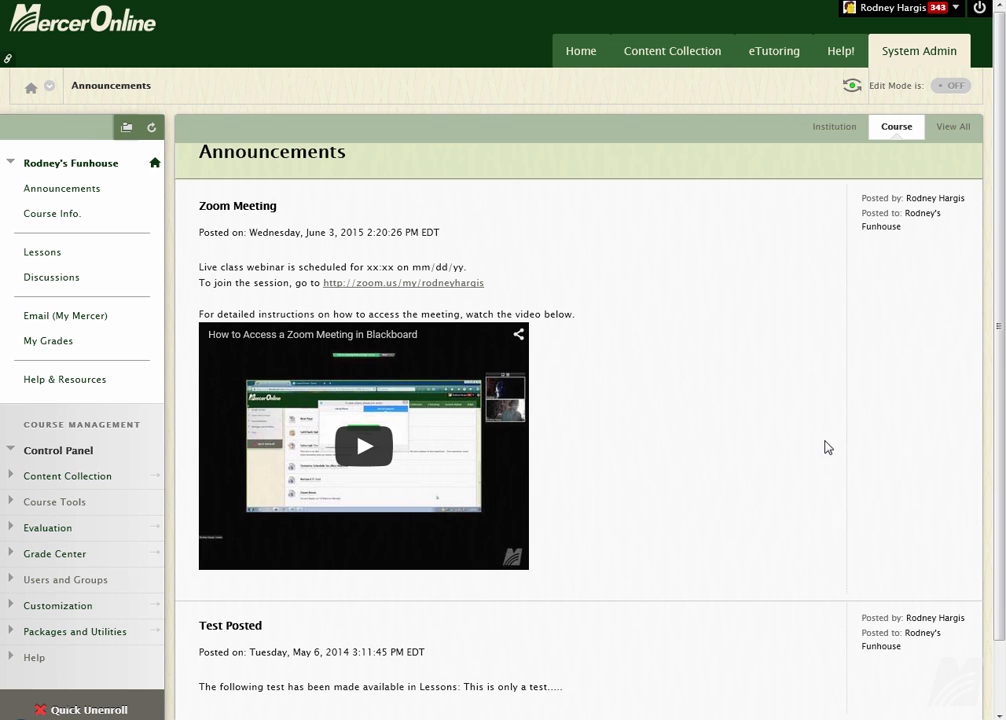
mouse_move(720, 410)
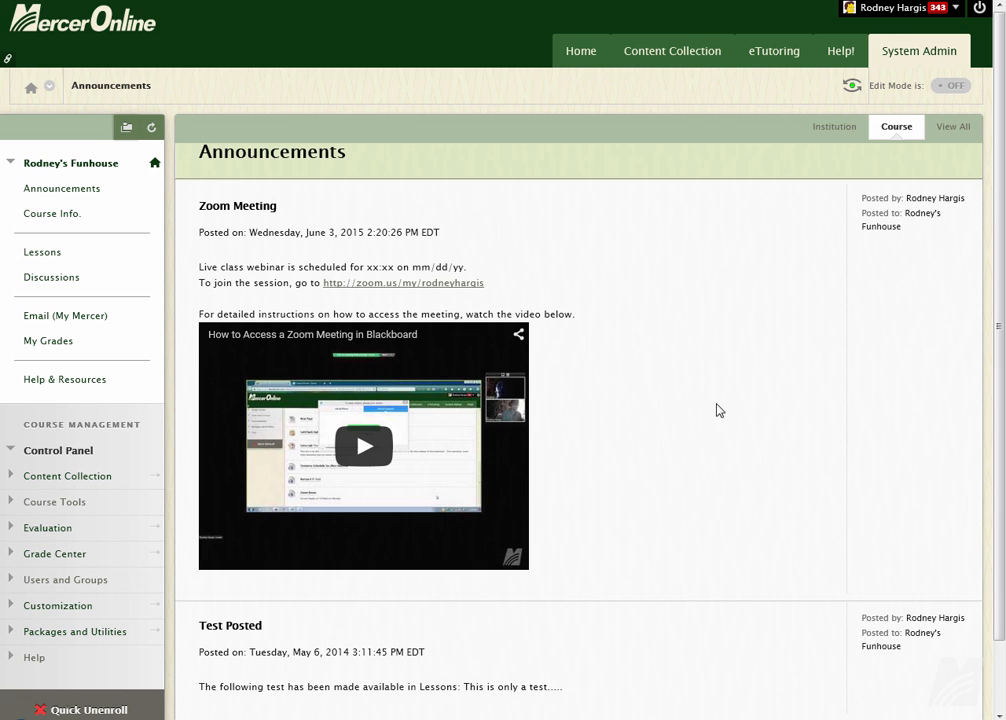
mouse_move(692, 424)
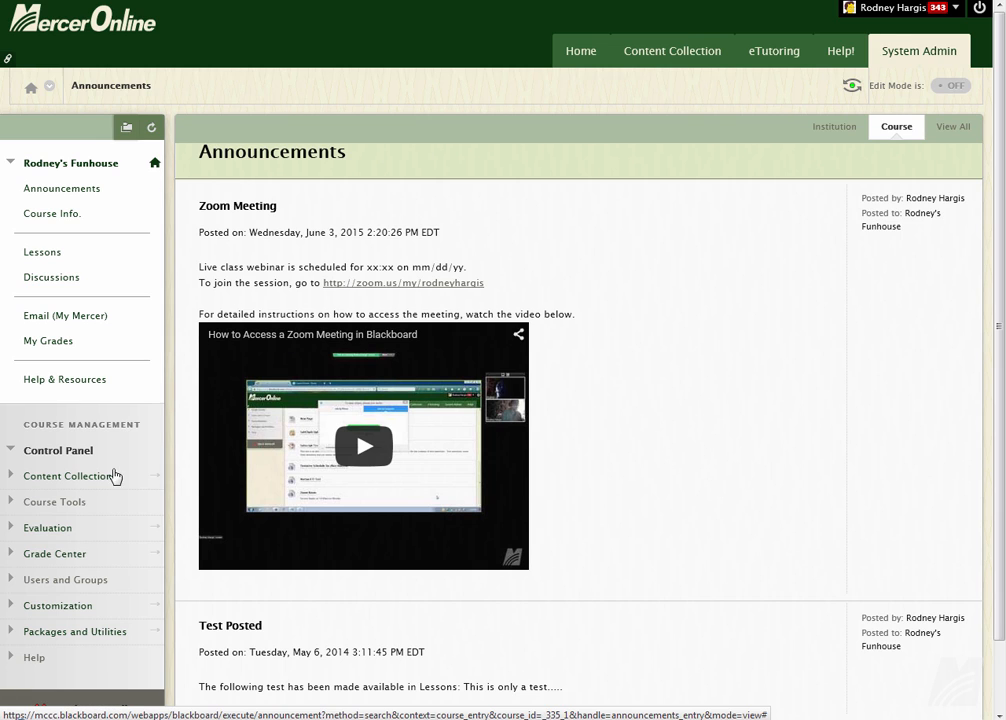
mouse_move(54, 500)
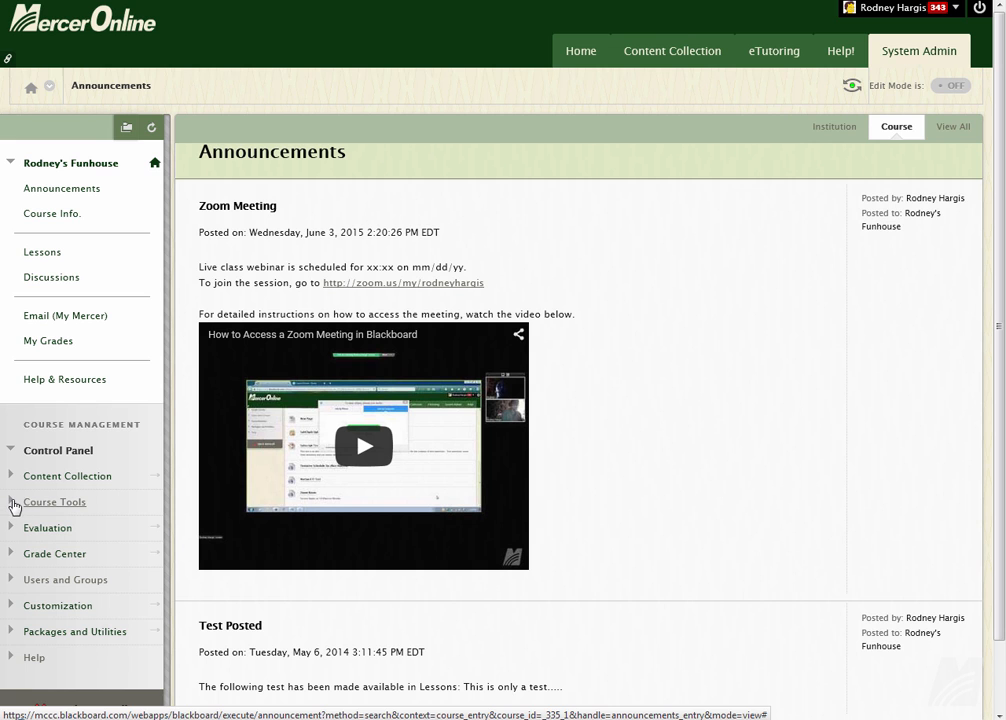
Reach Tests, Surveys, and Pools from the expanded Course Tools list in the Control Panel
click(54, 500)
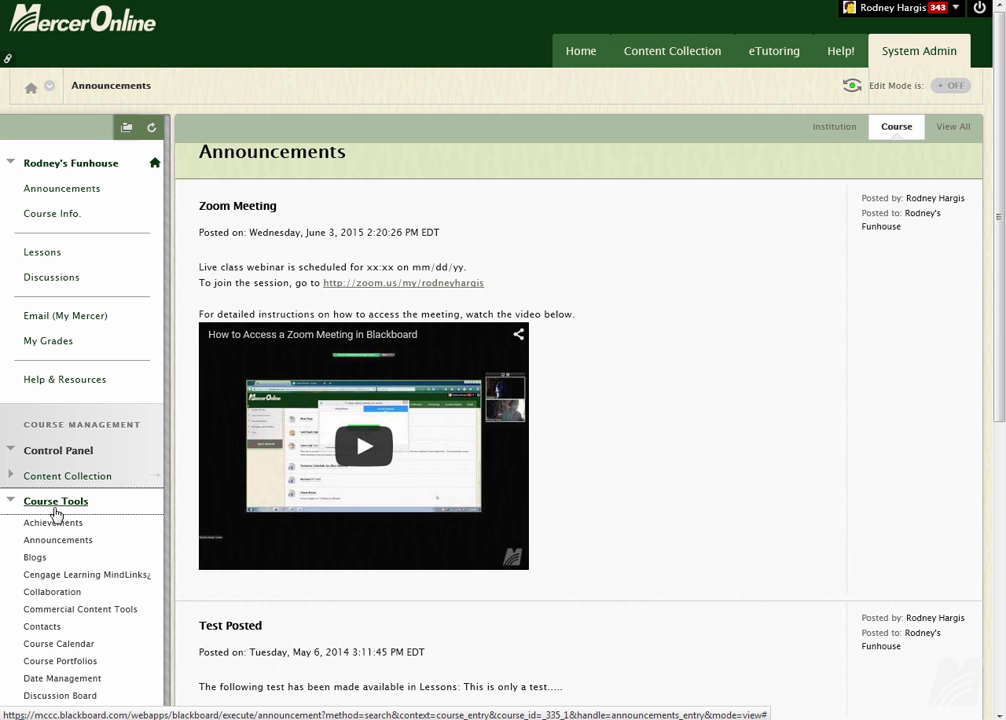
scroll(down, 3)
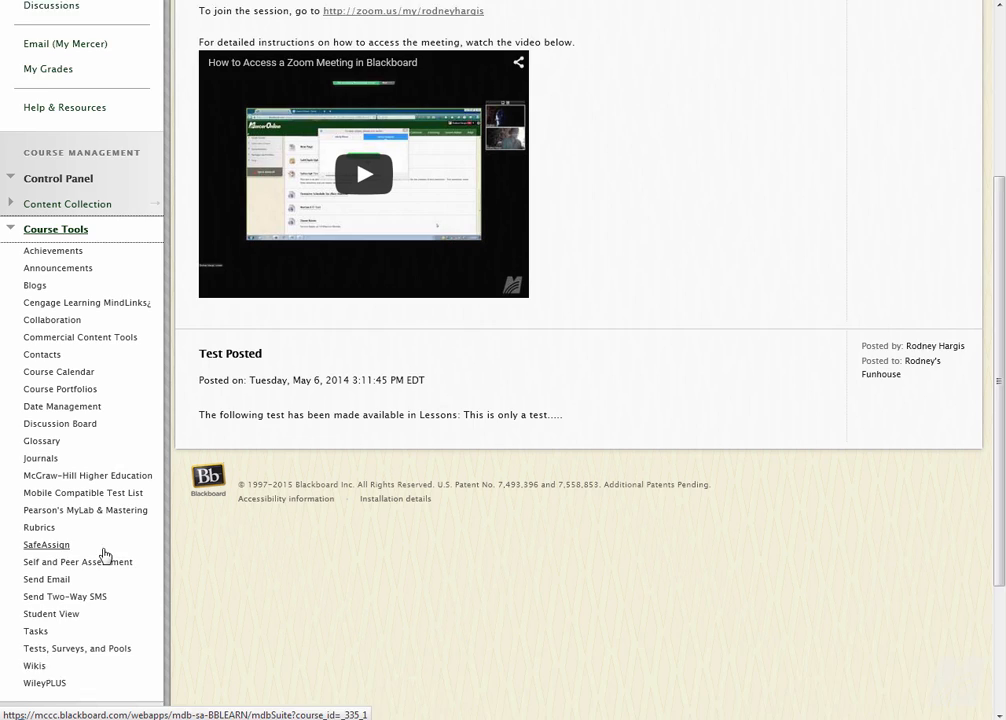
scroll(down, 3)
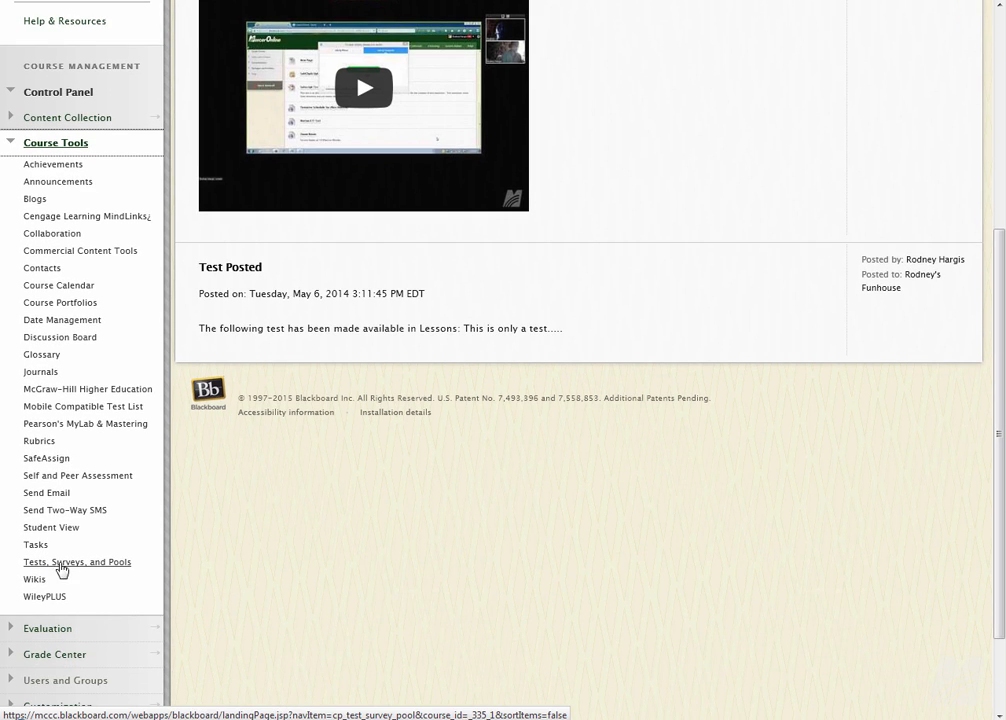
mouse_move(86, 570)
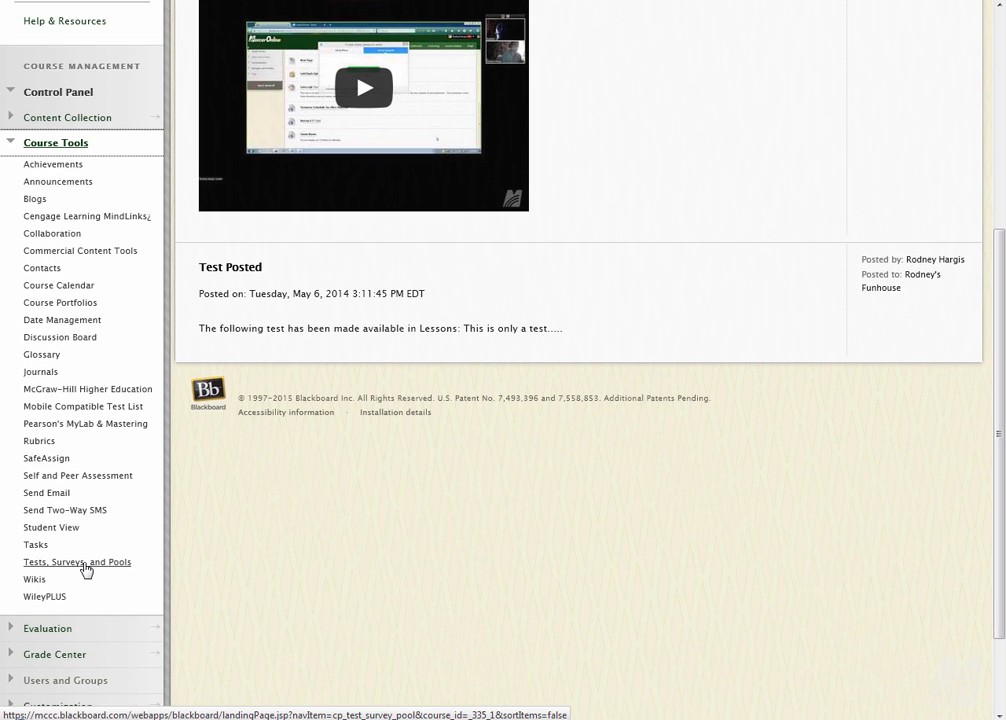
click(76, 560)
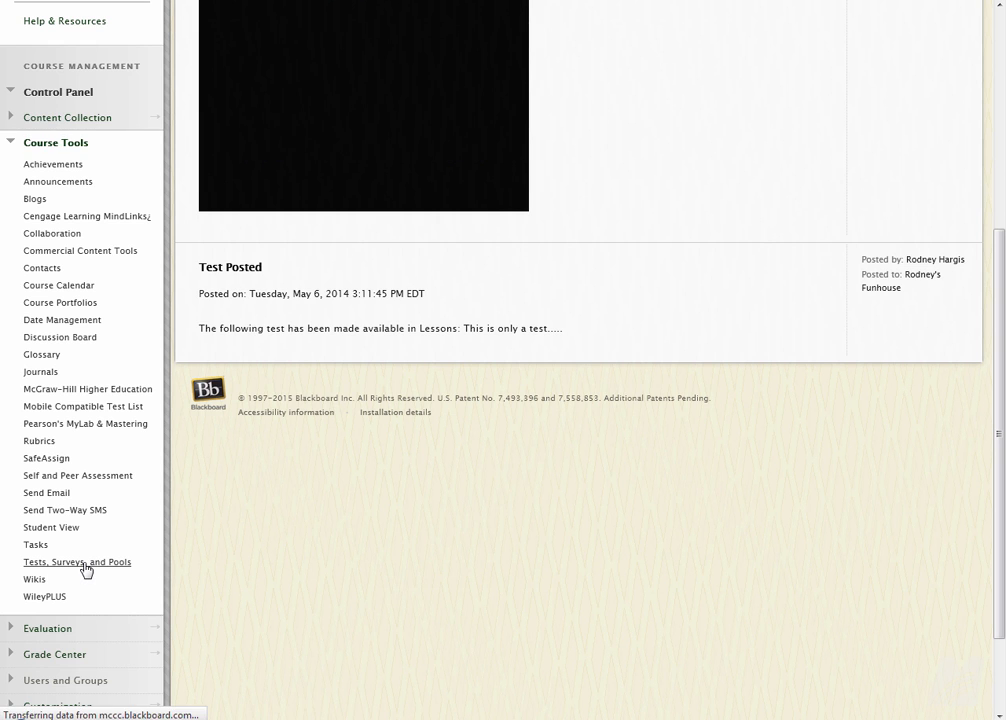
click(76, 560)
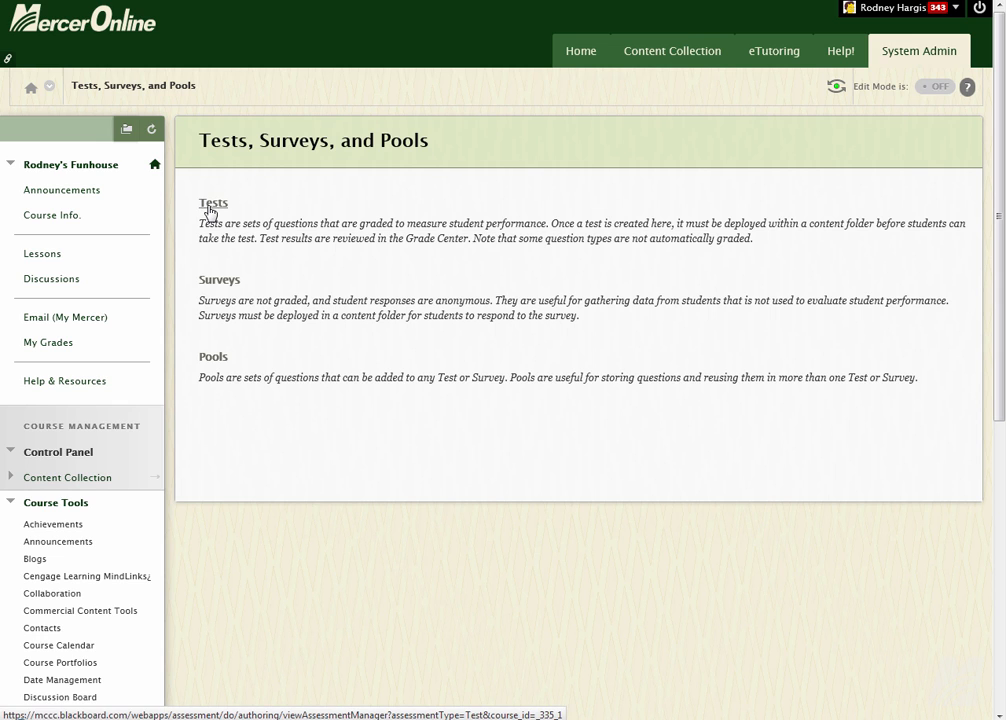
mouse_move(390, 606)
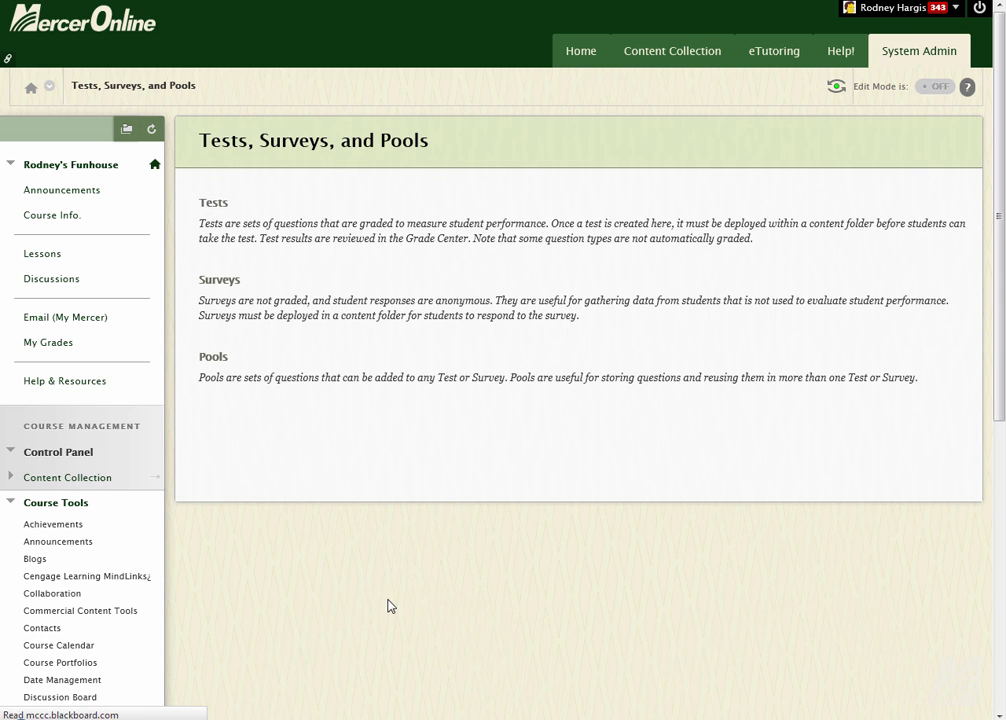
Start a test import on the Tests page and attach Chapter_1_Quiz.zip from the computer
click(212, 202)
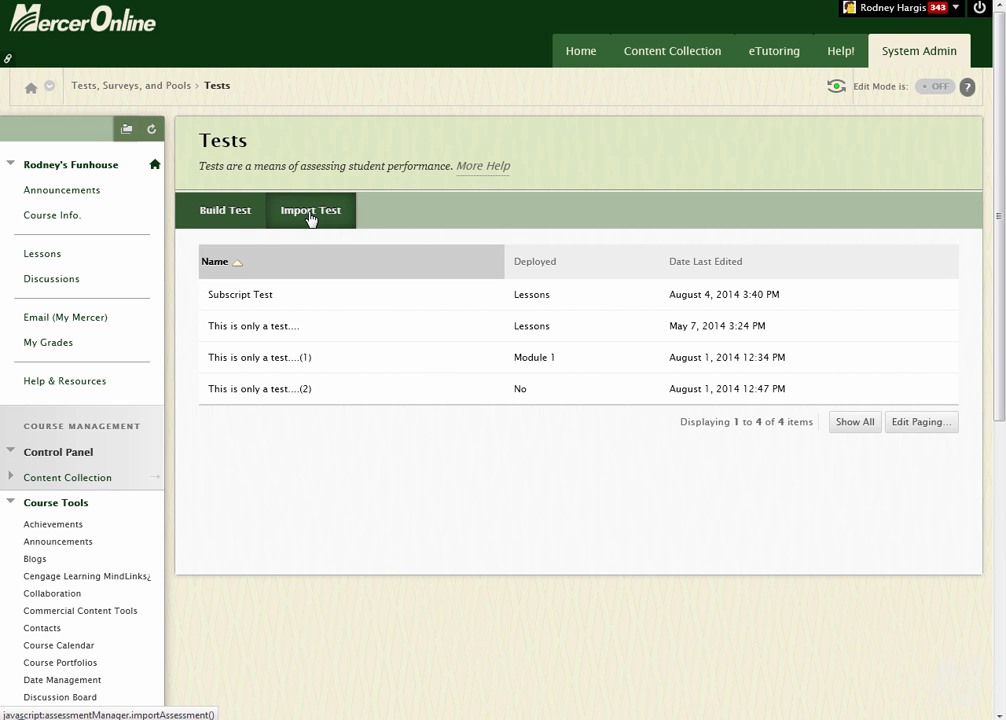
click(312, 210)
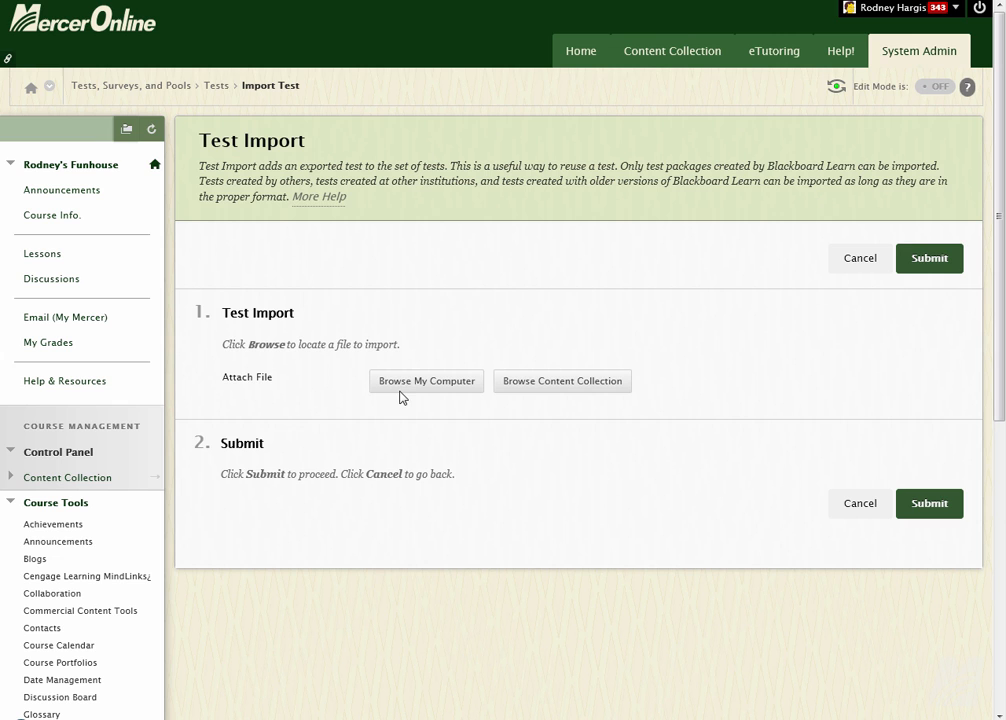
click(424, 380)
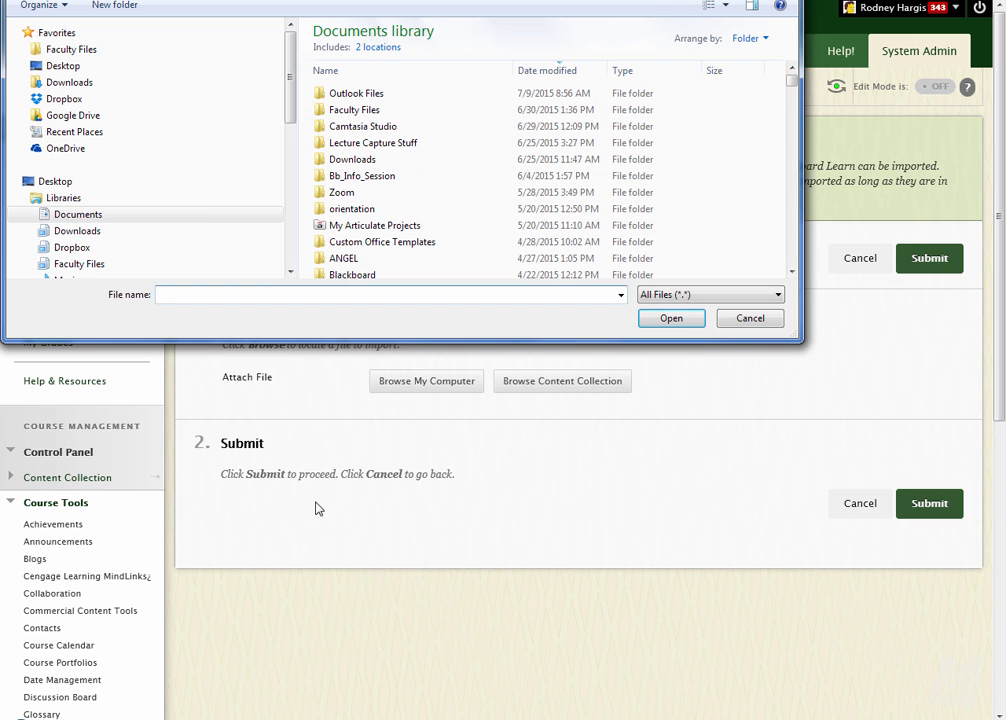
text(cha)
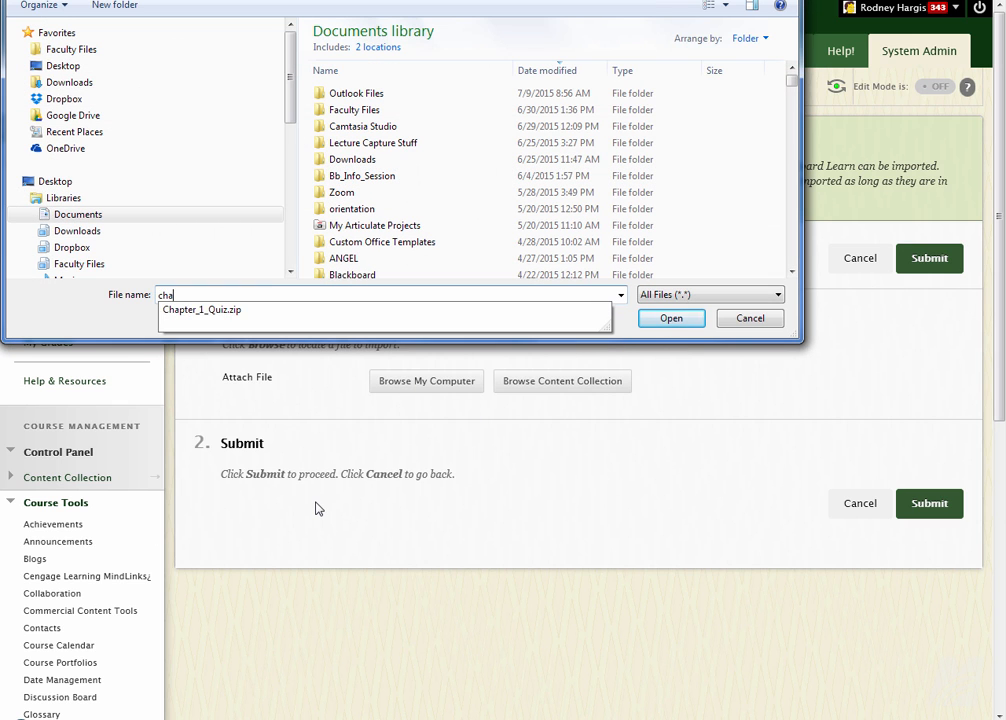
click(670, 318)
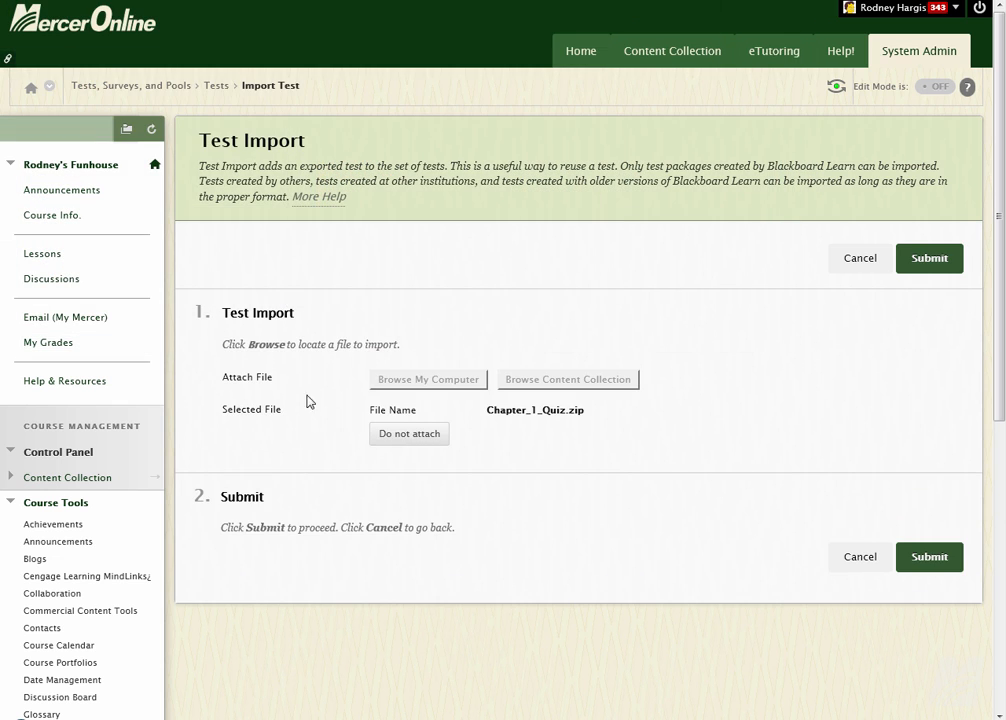
mouse_move(928, 556)
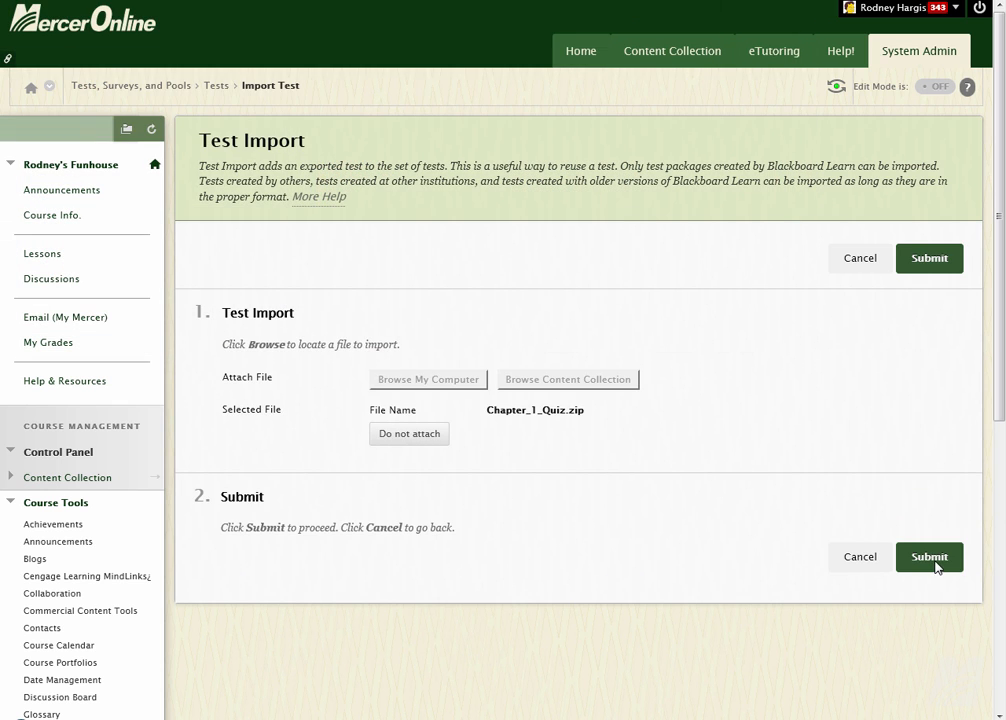
Submit the package and acknowledge Test Import Complete, returning to the tests list
click(928, 556)
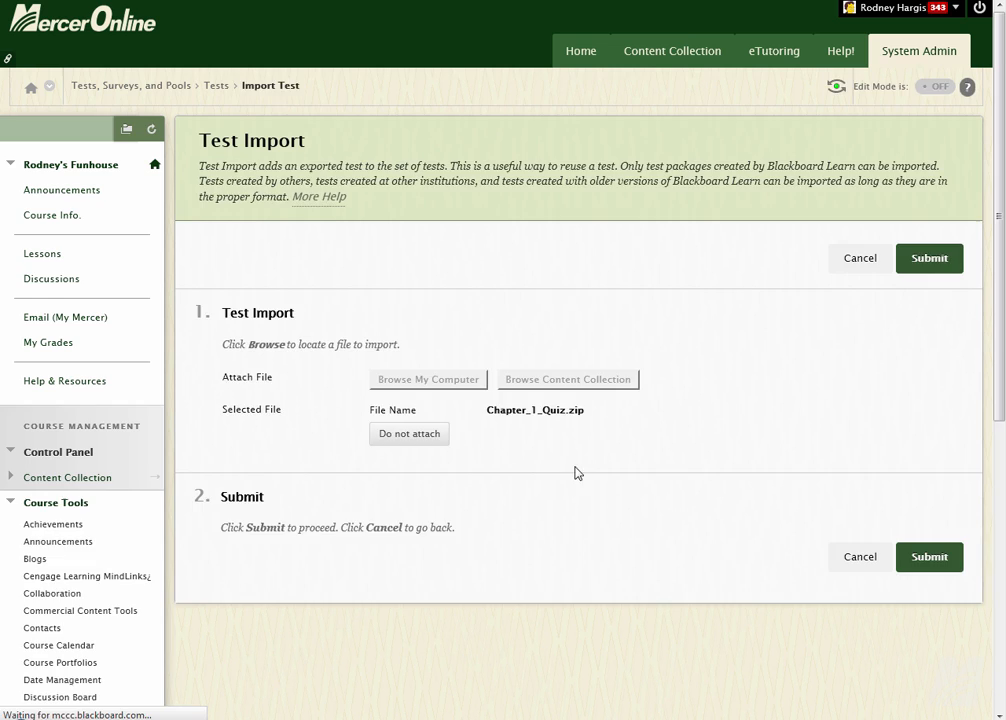
click(928, 556)
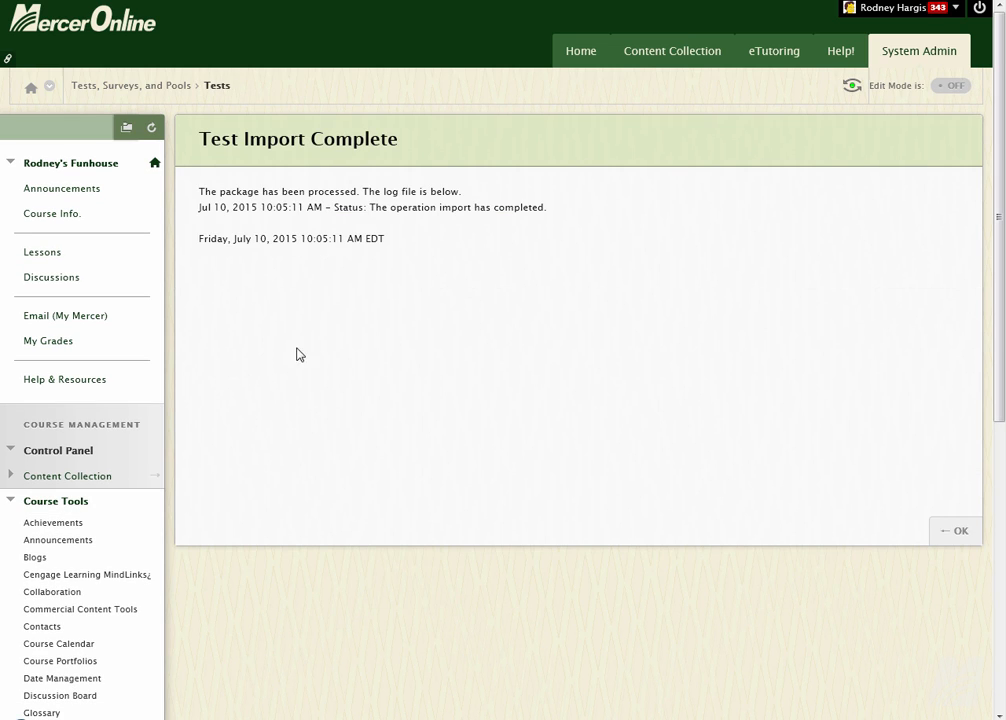
mouse_move(460, 216)
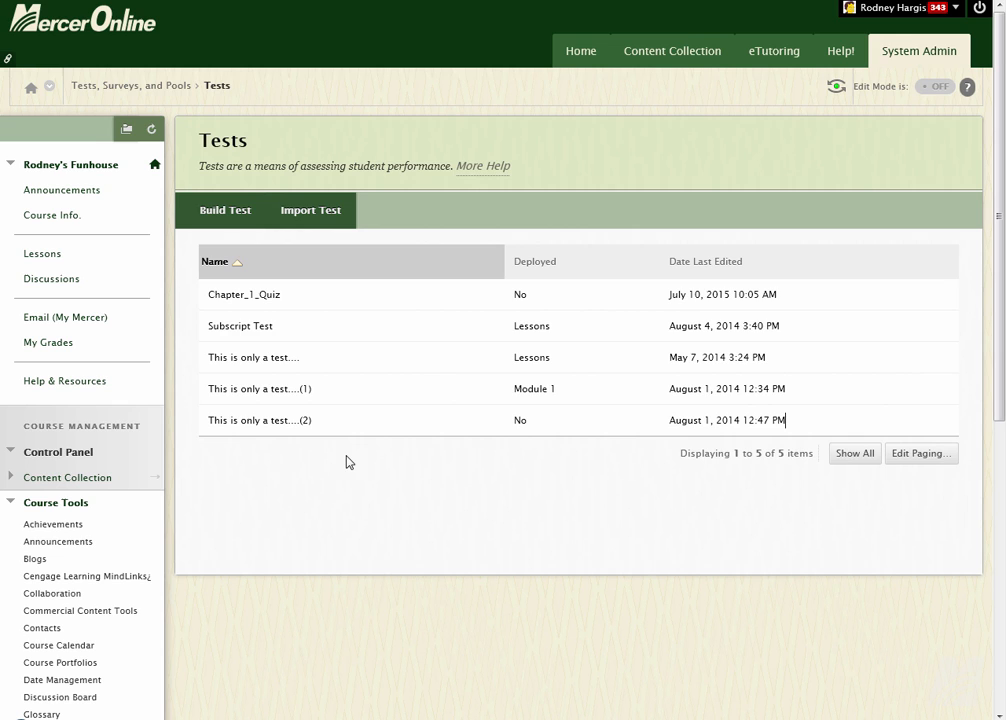
mouse_move(244, 294)
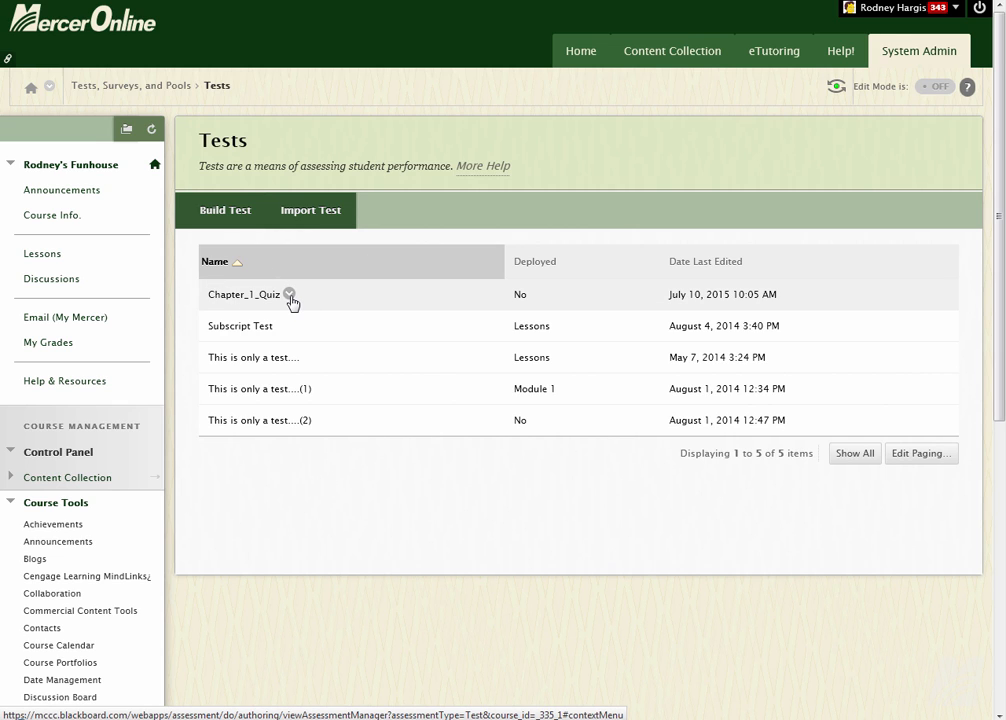
click(290, 296)
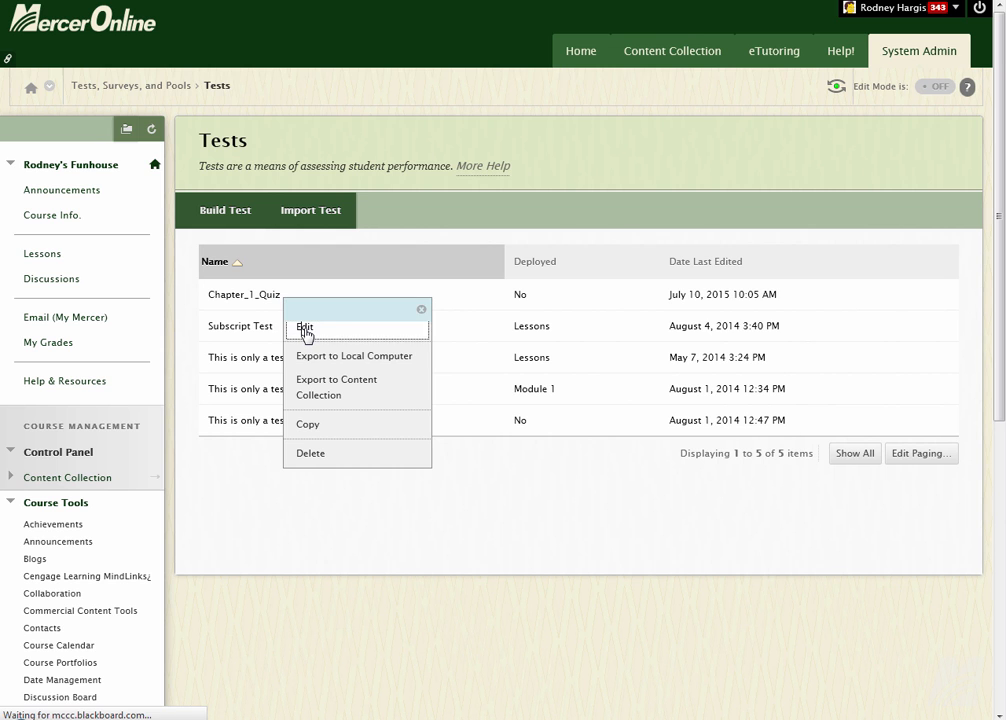
click(304, 328)
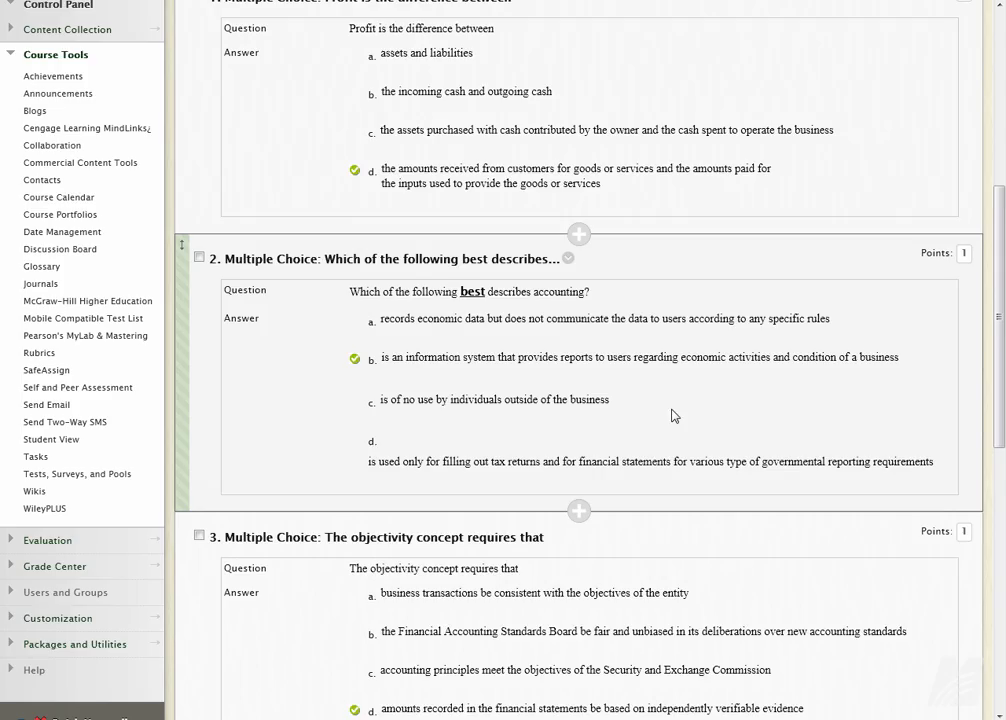
scroll(up, 3)
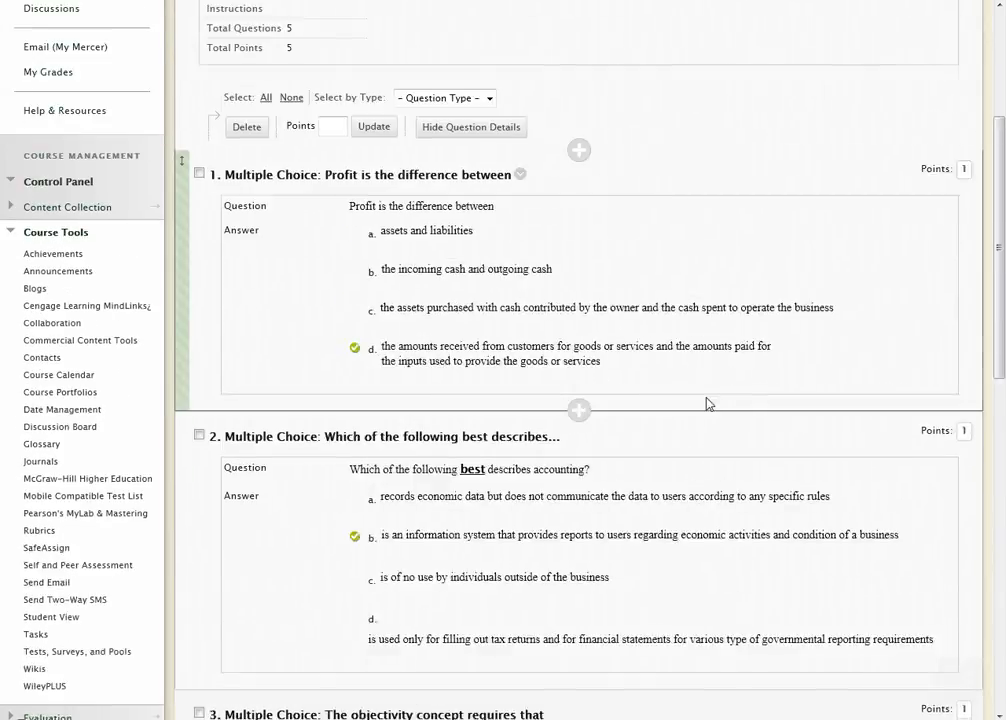
scroll(up, 3)
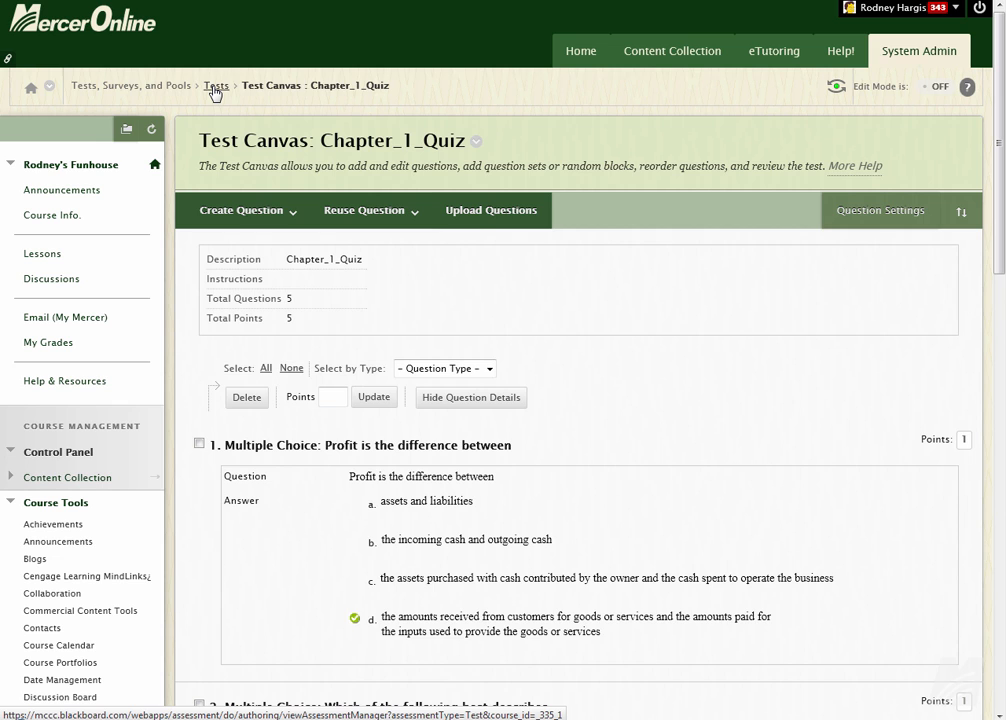
click(216, 84)
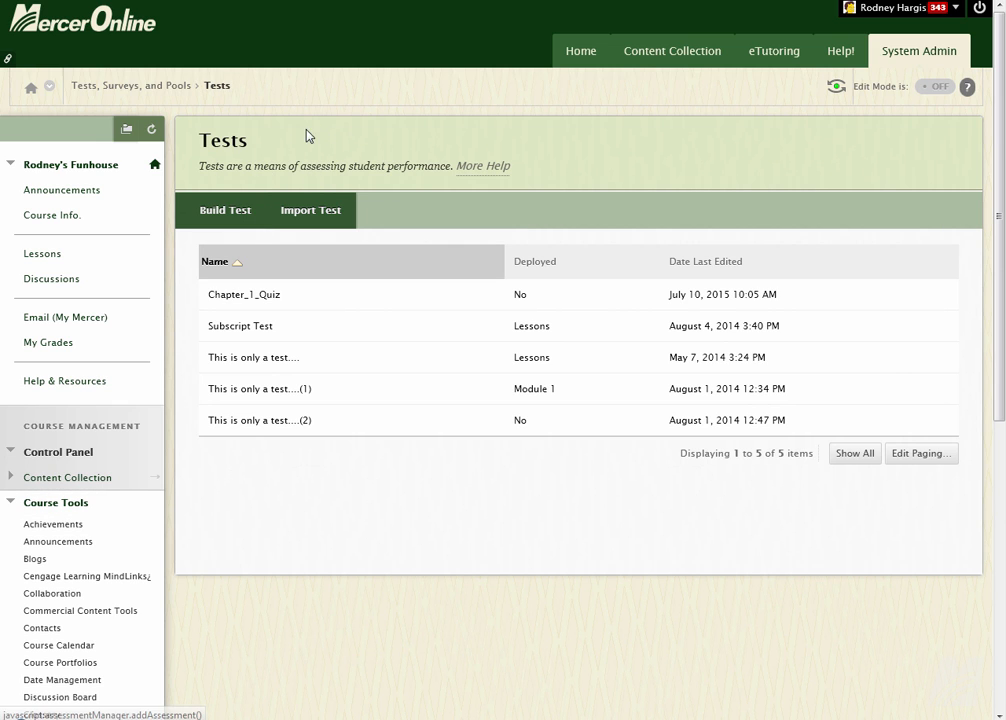
mouse_move(308, 574)
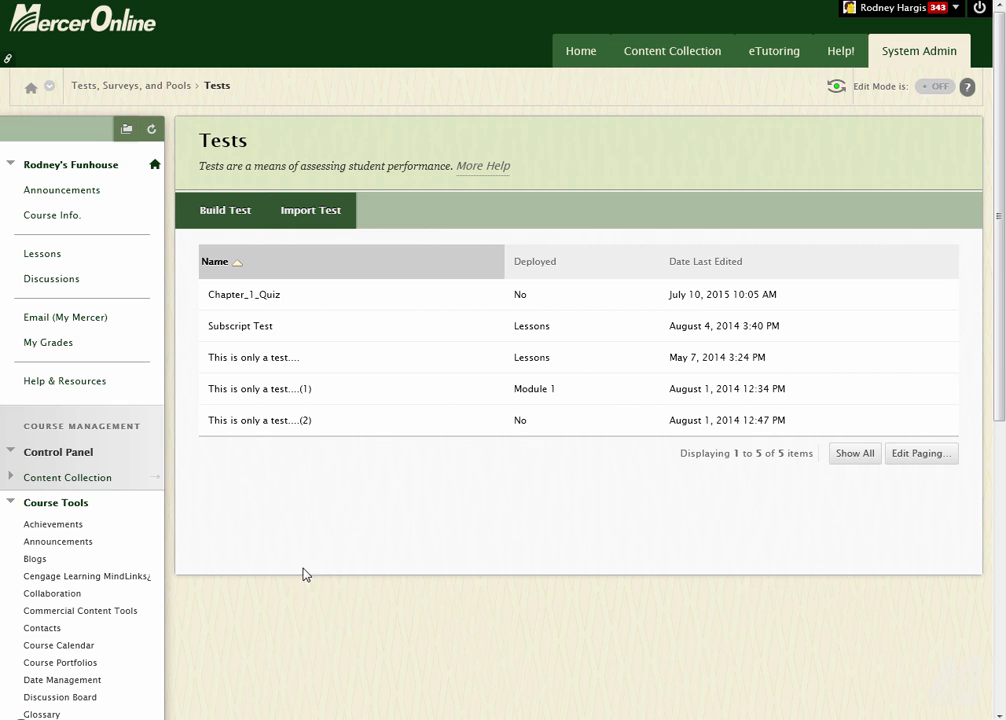
mouse_move(344, 582)
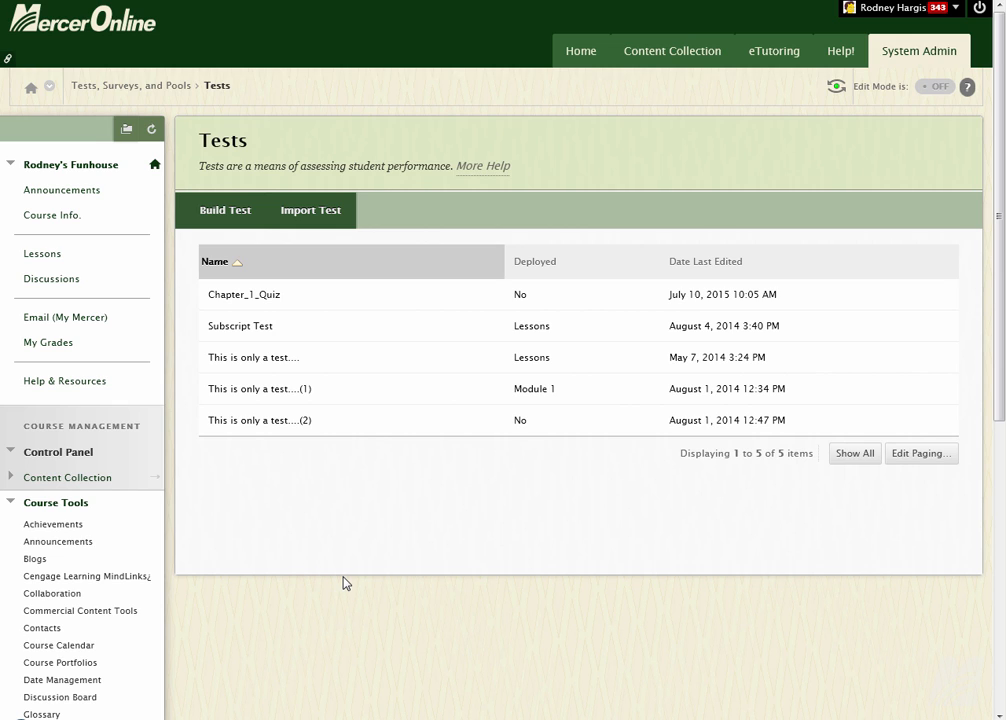
mouse_move(360, 588)
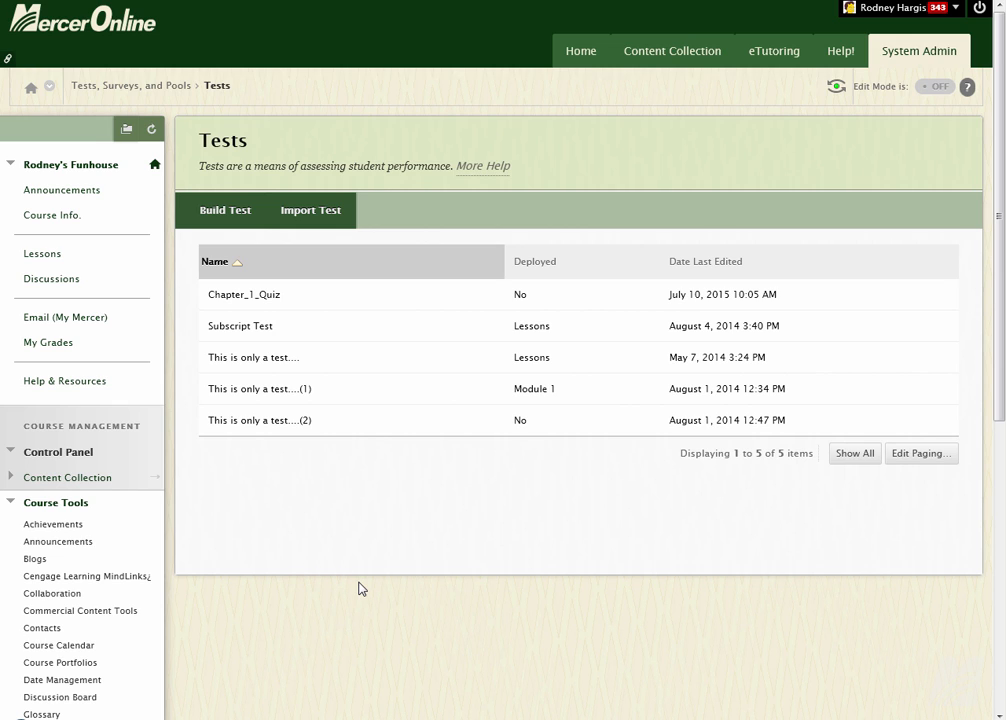
mouse_move(42, 252)
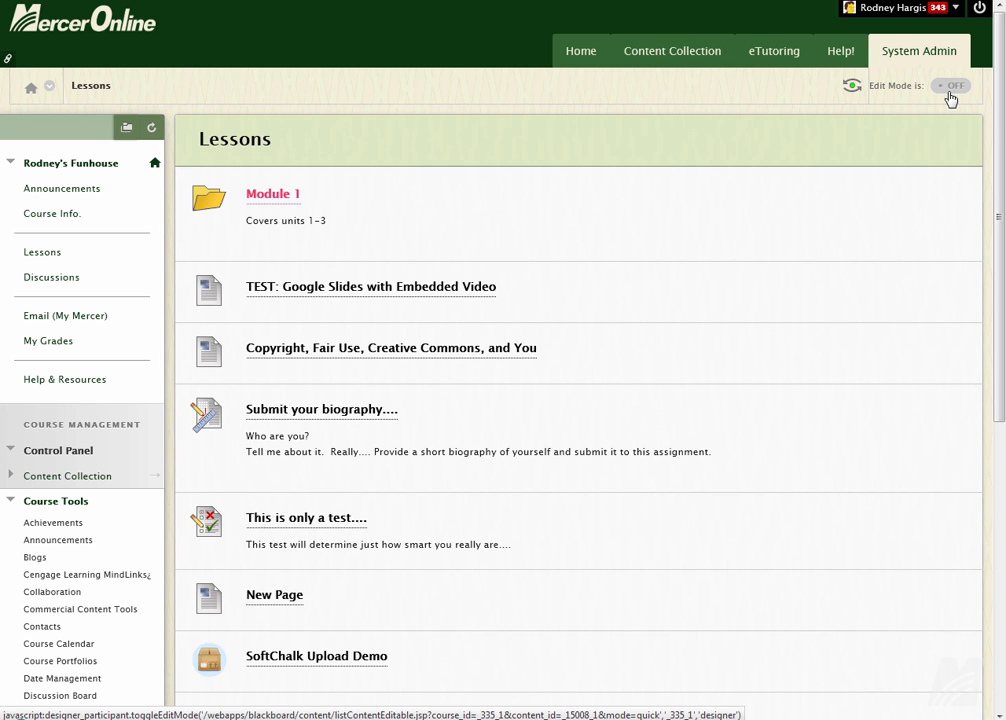
mouse_move(944, 96)
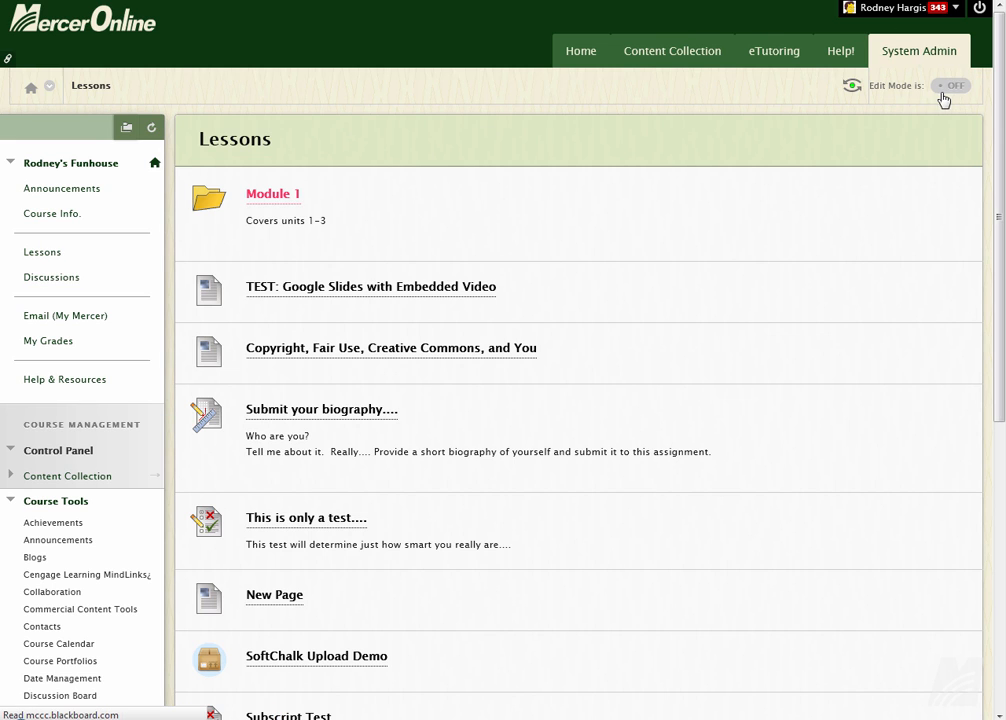
With Edit Mode ON in Lessons, add a Test assessment and choose Chapter_1_Quiz as the existing test
click(952, 84)
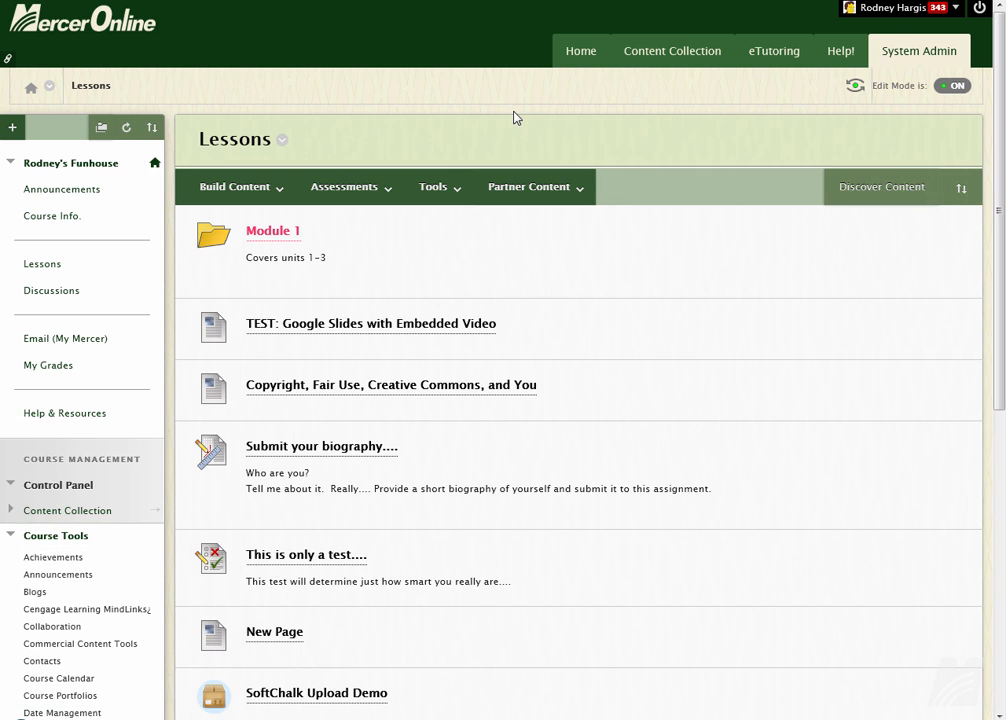
click(348, 186)
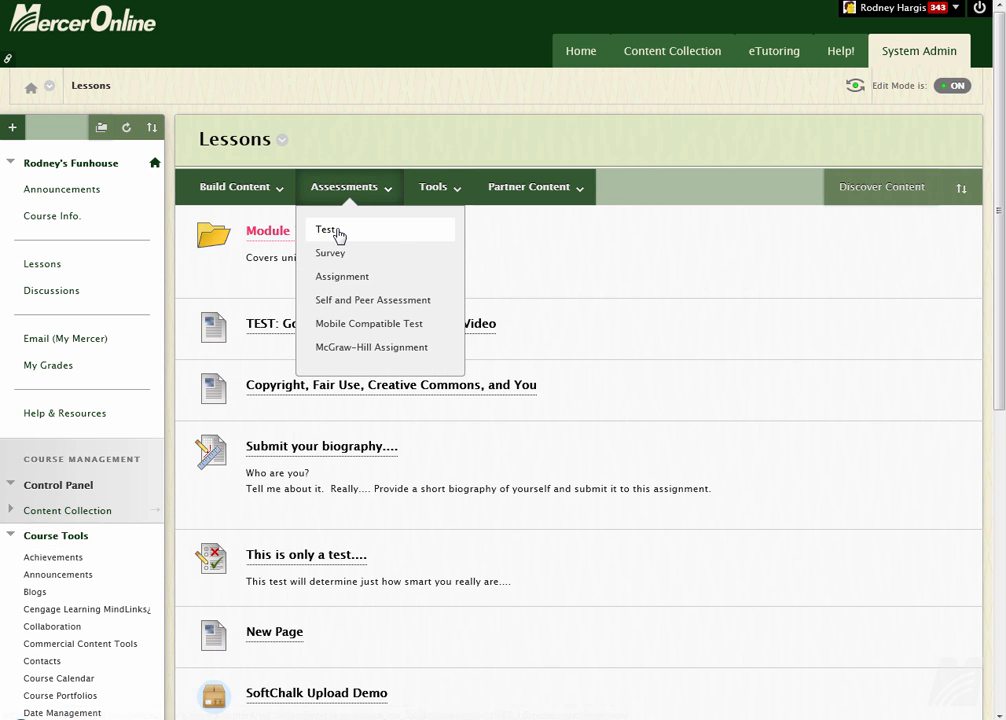
click(324, 230)
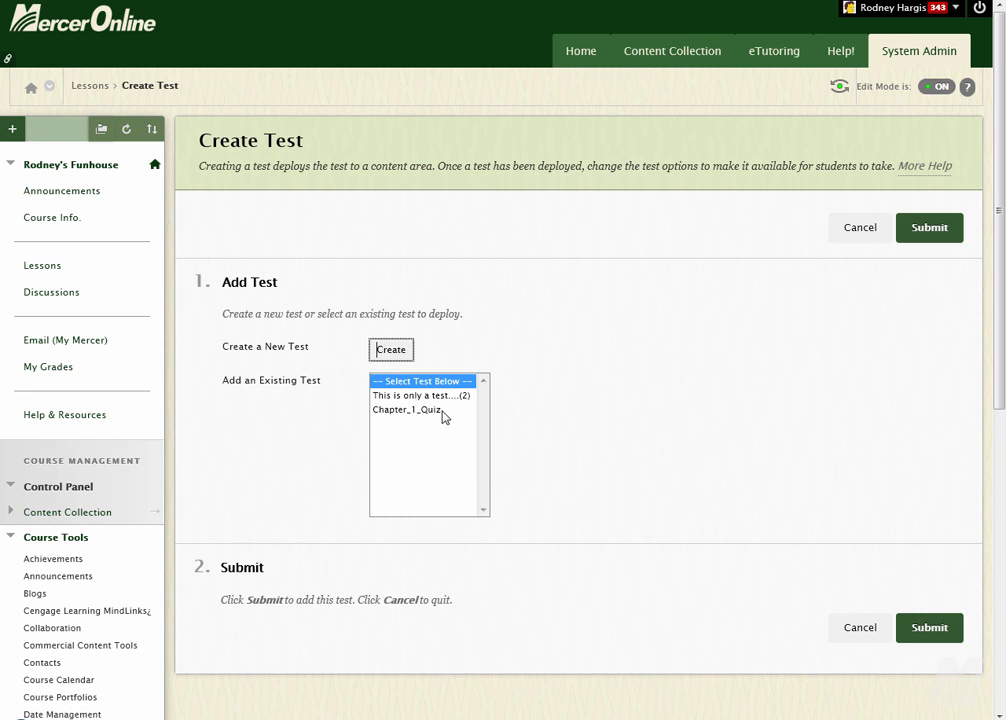
click(408, 408)
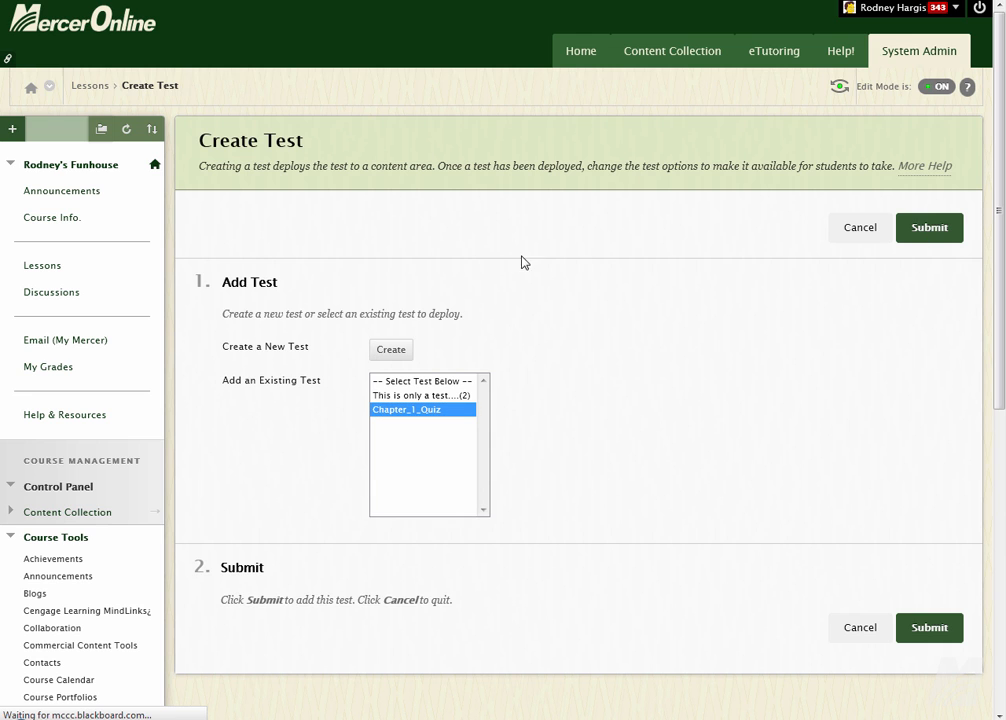
Submit Chapter_1_Quiz and review the Test Options page before deploying it to Lessons
click(928, 228)
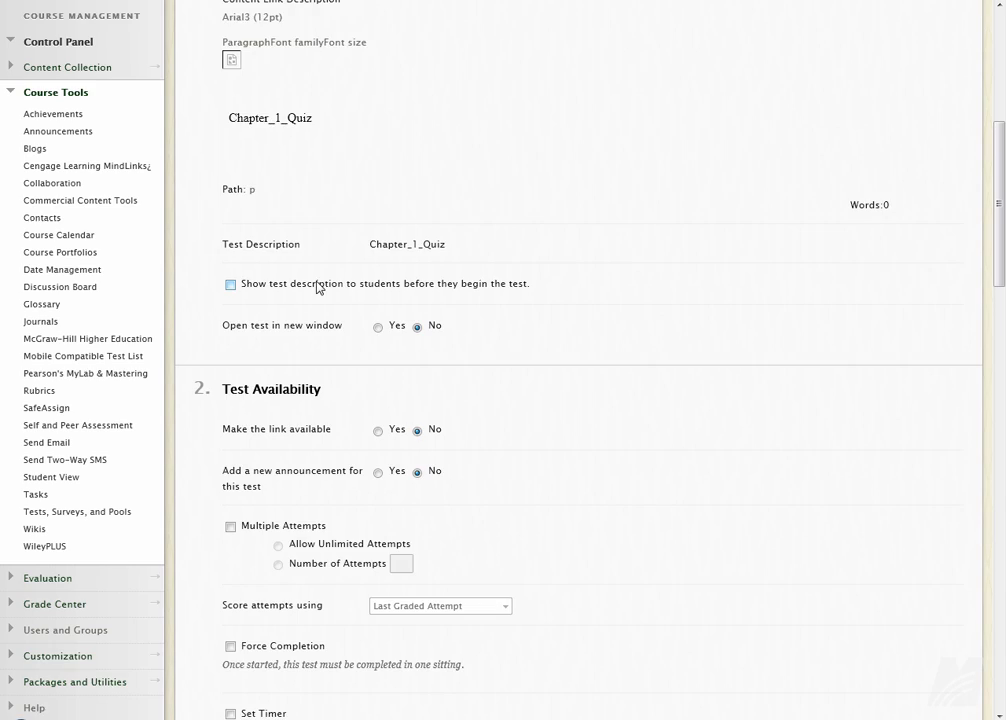
scroll(down, 3)
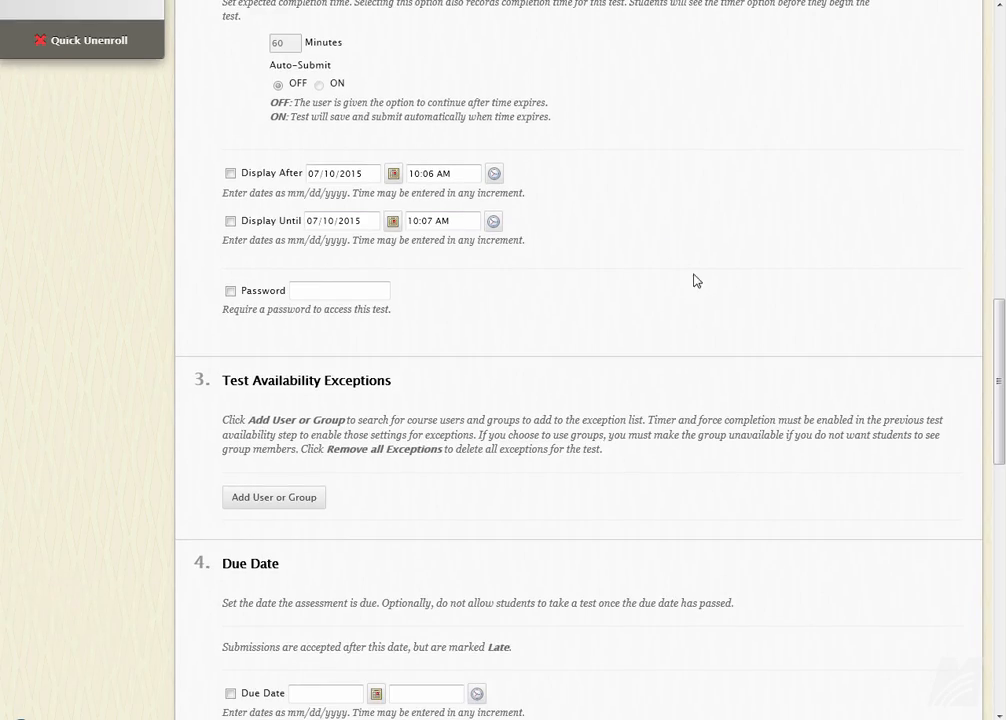
scroll(down, 3)
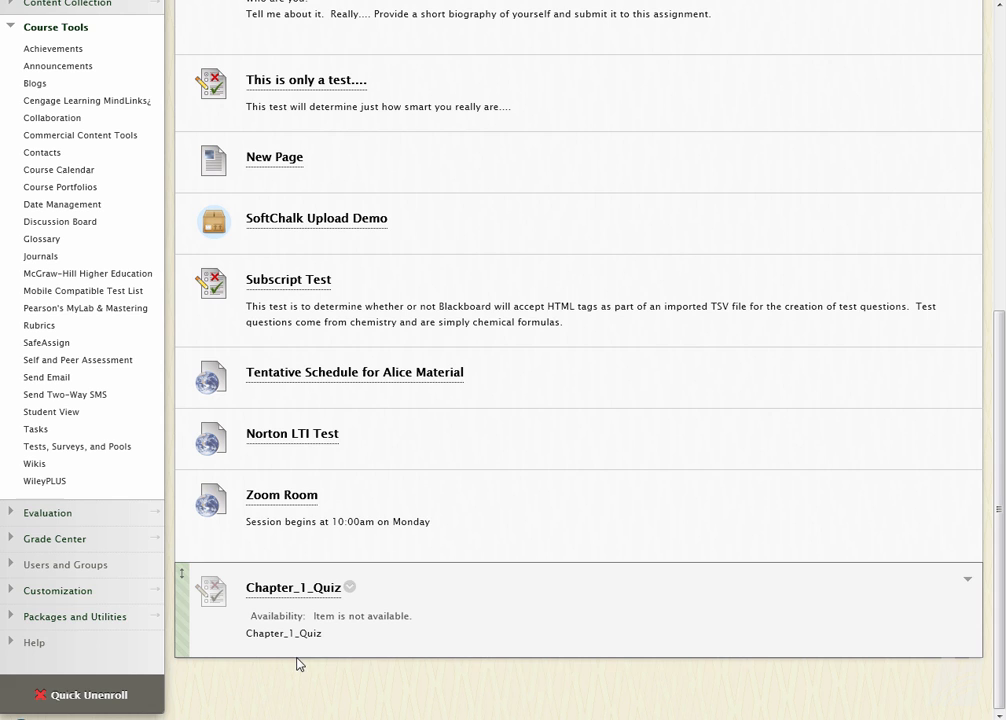
mouse_move(352, 572)
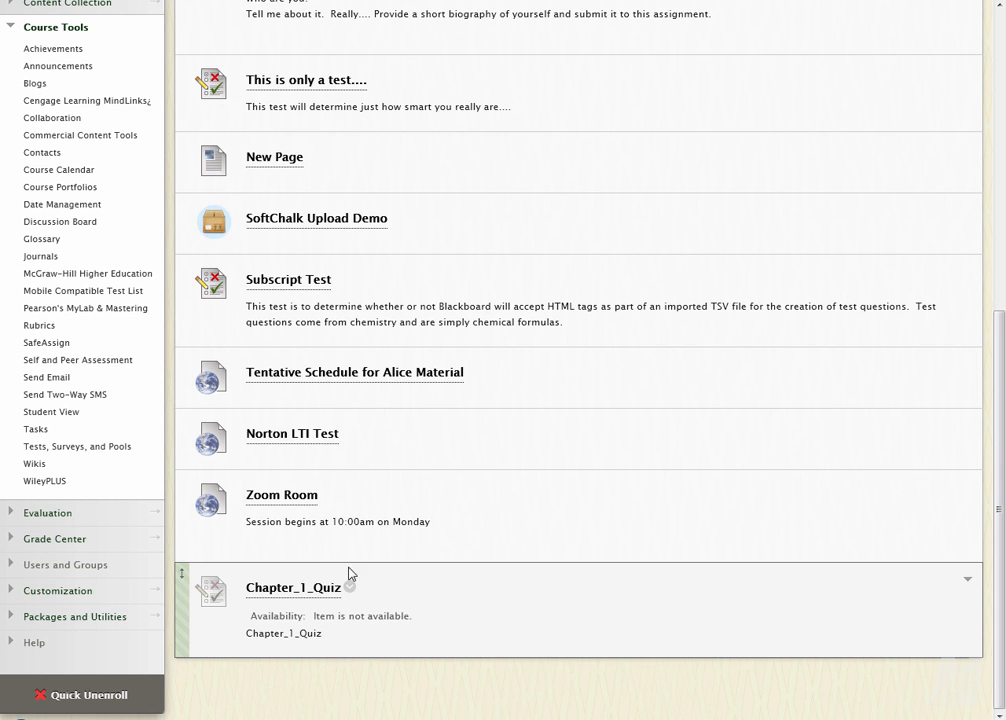
mouse_move(398, 636)
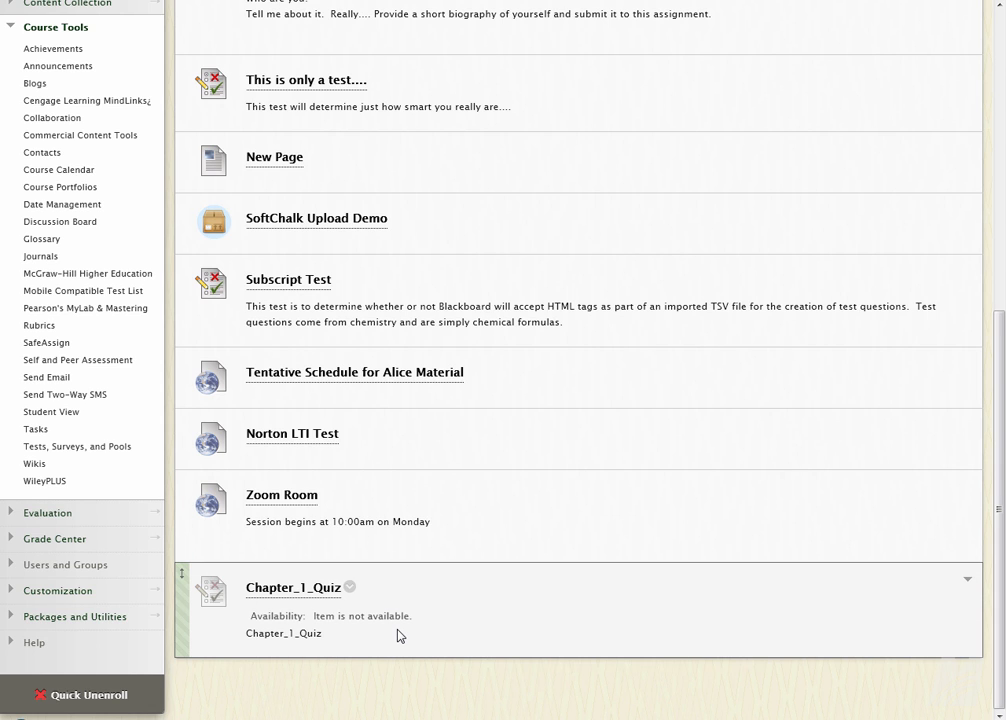
mouse_move(428, 632)
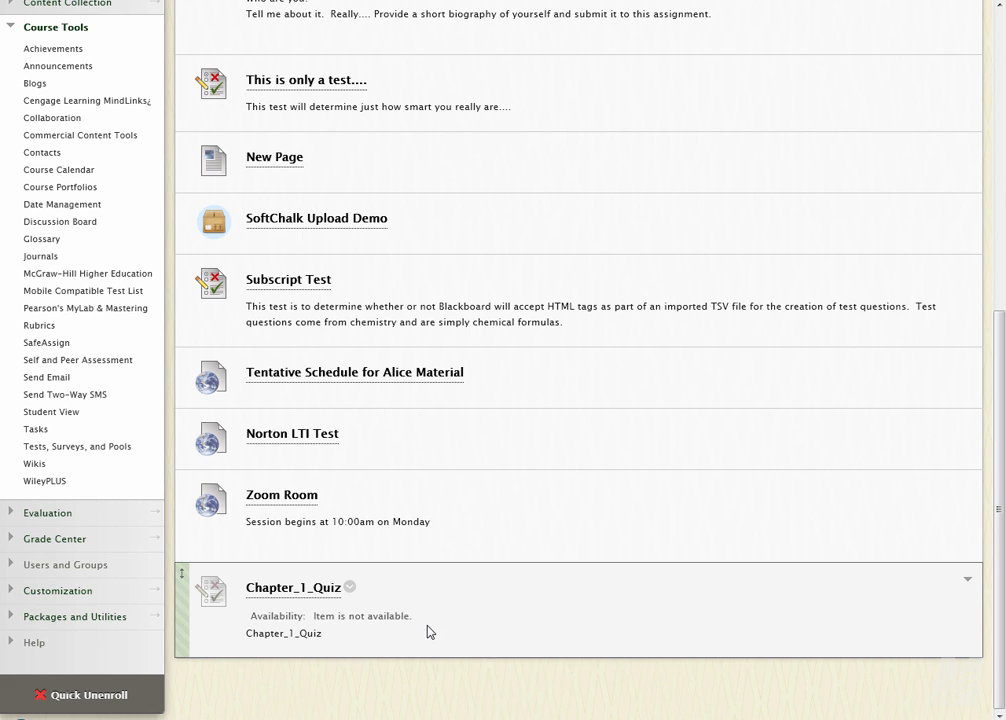